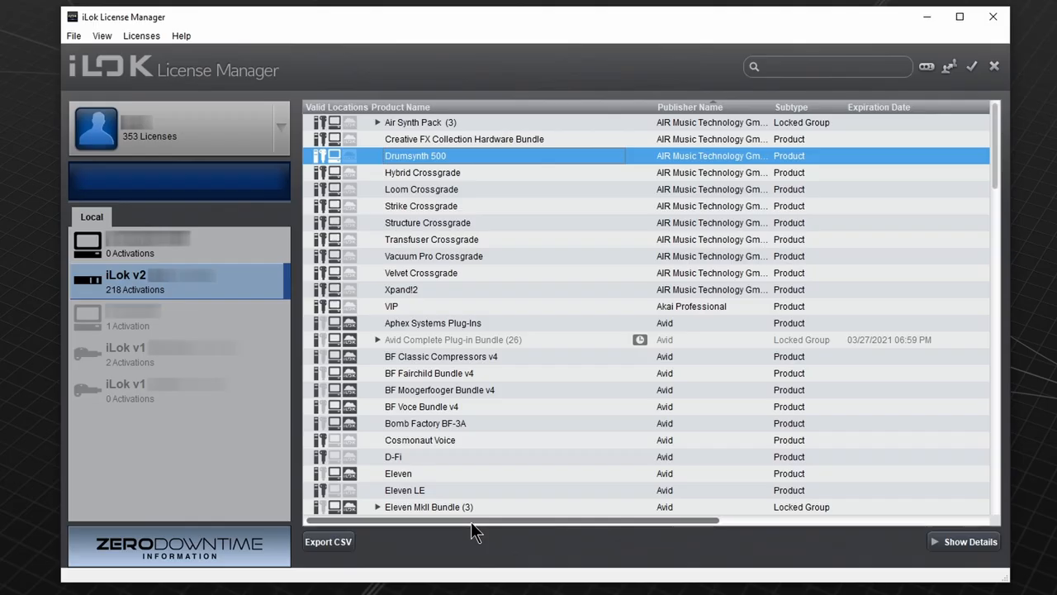
Step: Move the Drumsynth 500 license to the other iLok location and confirm
scroll("right", 3)
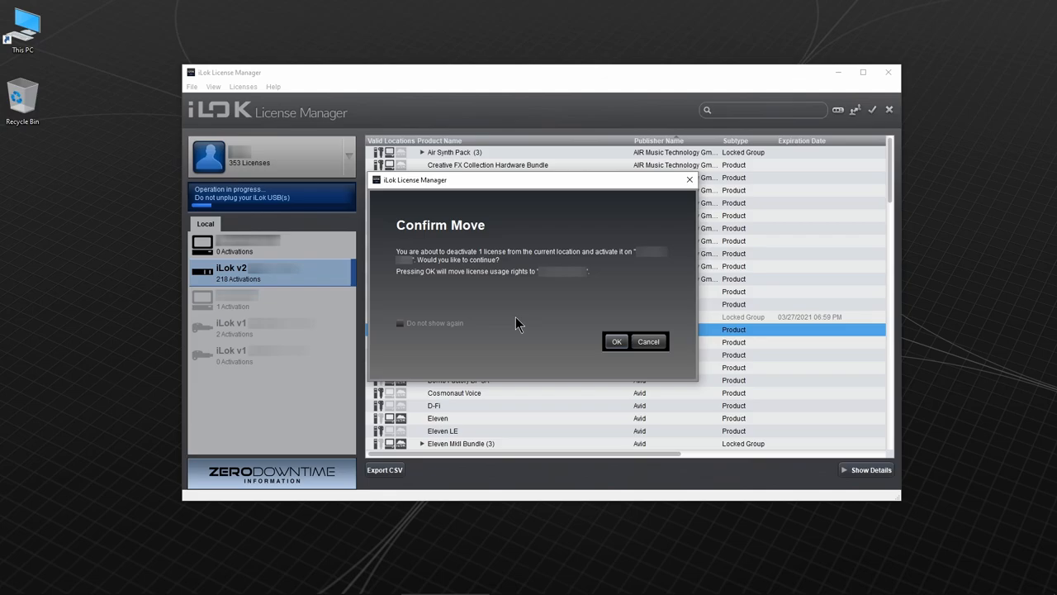
left_click(616, 341)
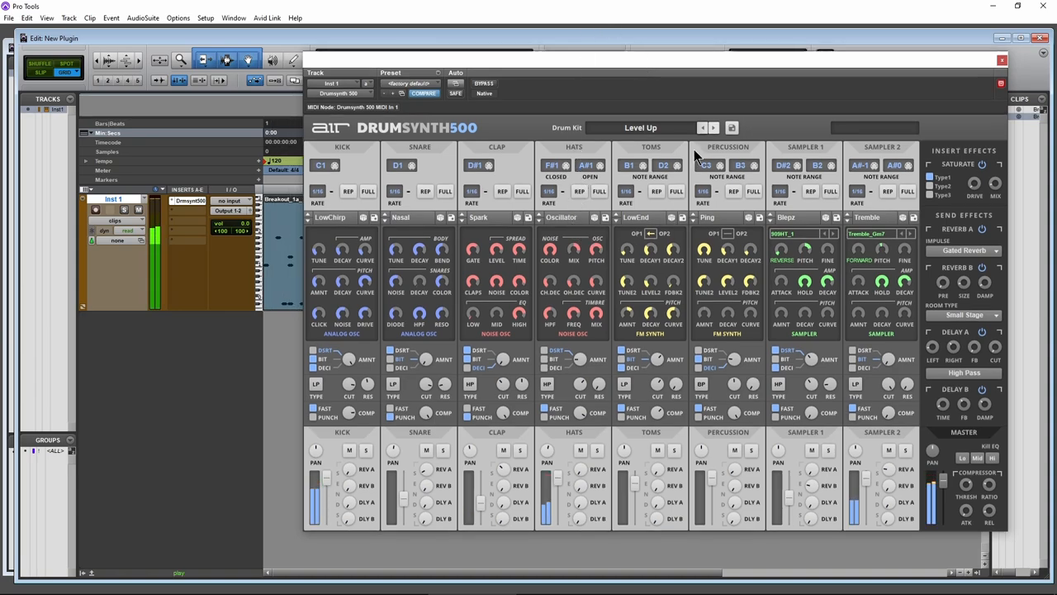
mouse_move(598, 229)
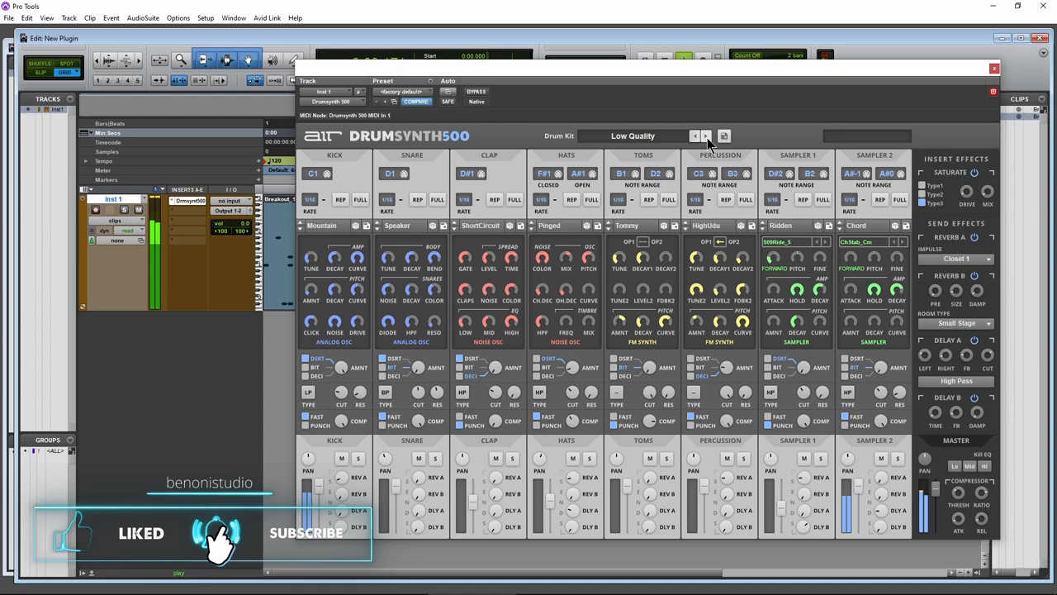
Step: Advance Drumsynth 500's drum kit selector to the Low on RAM kit
left_click(706, 136)
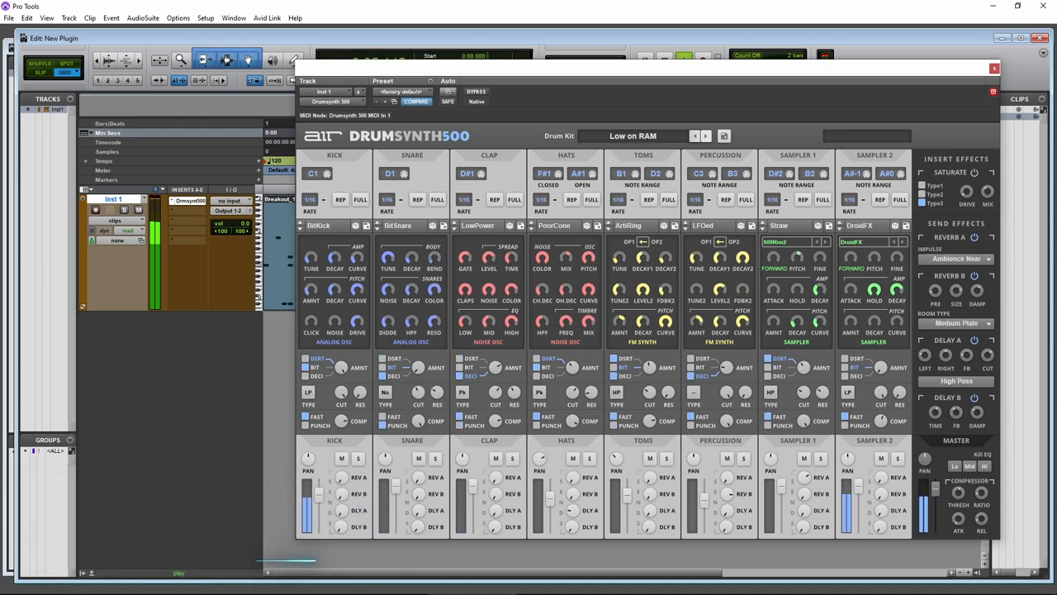